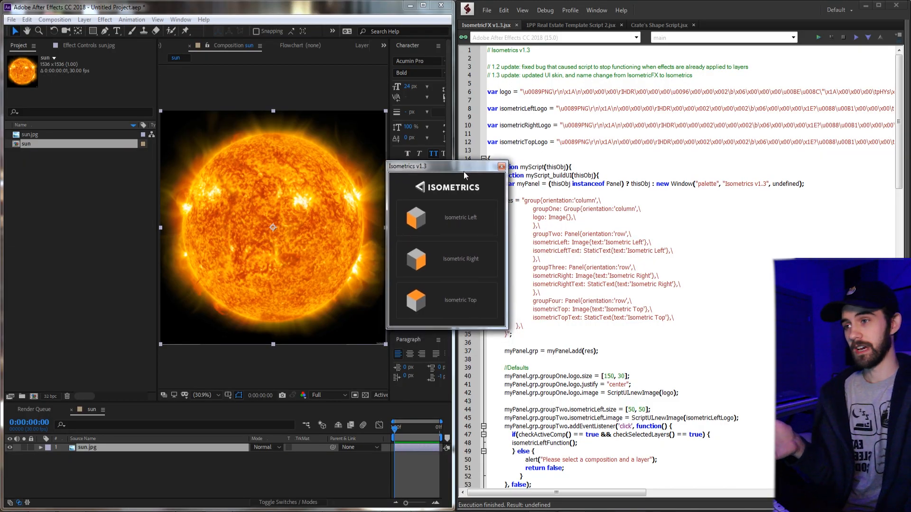
# Step: Reposition the Isometrics v1.3 script panel over the sun layer workspace
pyautogui.moveTo(446, 166); pyautogui.dragTo(458, 160)
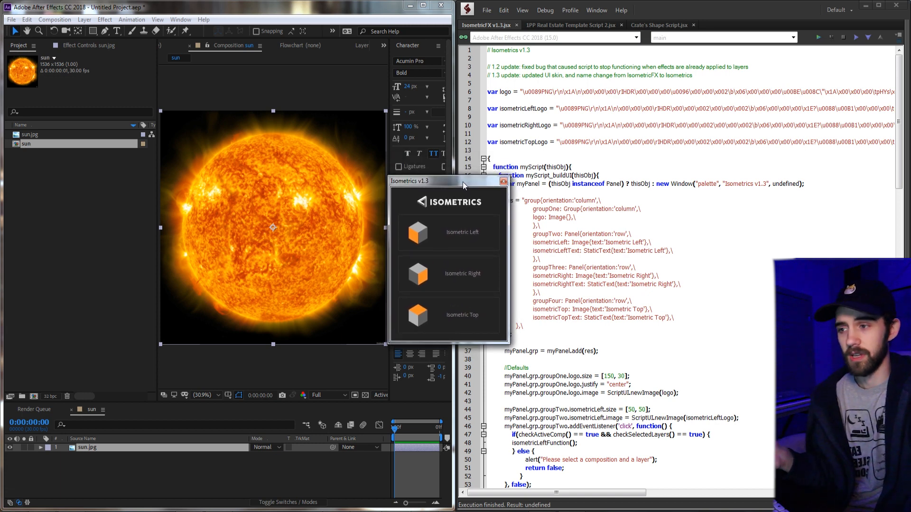
pyautogui.moveTo(430, 208)
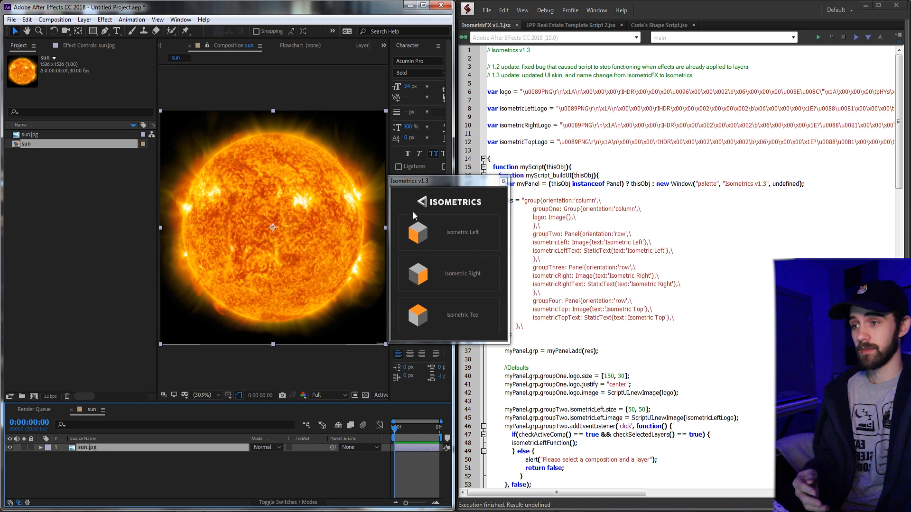
pyautogui.moveTo(471, 237)
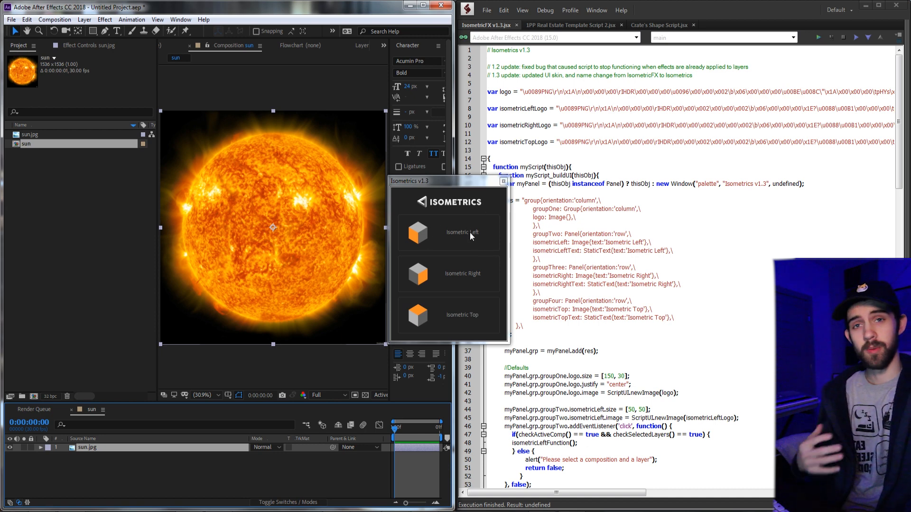
pyautogui.moveTo(434, 228)
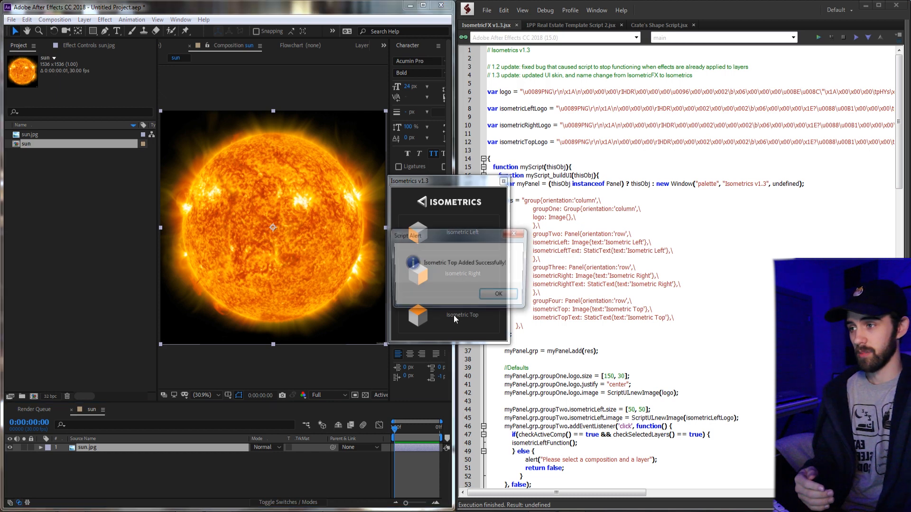
# Step: Undo the Isometric Top preset, then try Isometric Right and Isometric Left on the sun
pyautogui.click(497, 293)
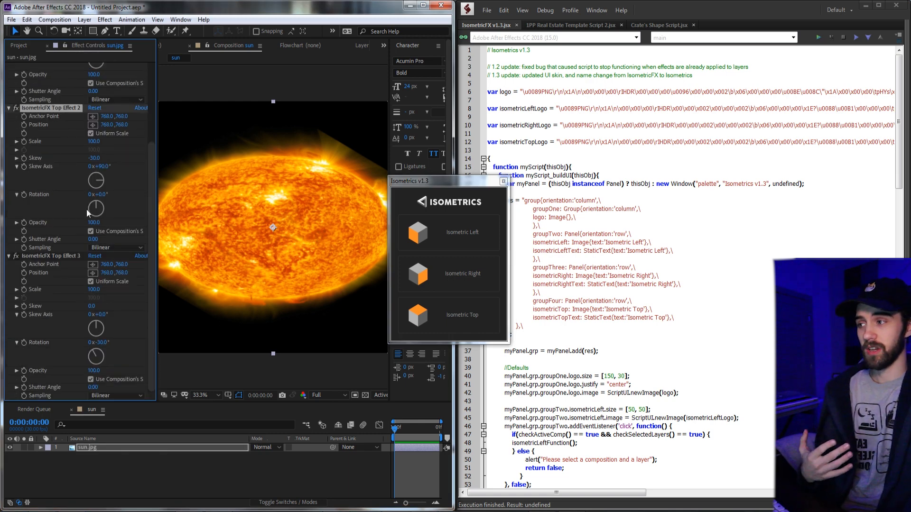
pyautogui.click(200, 395)
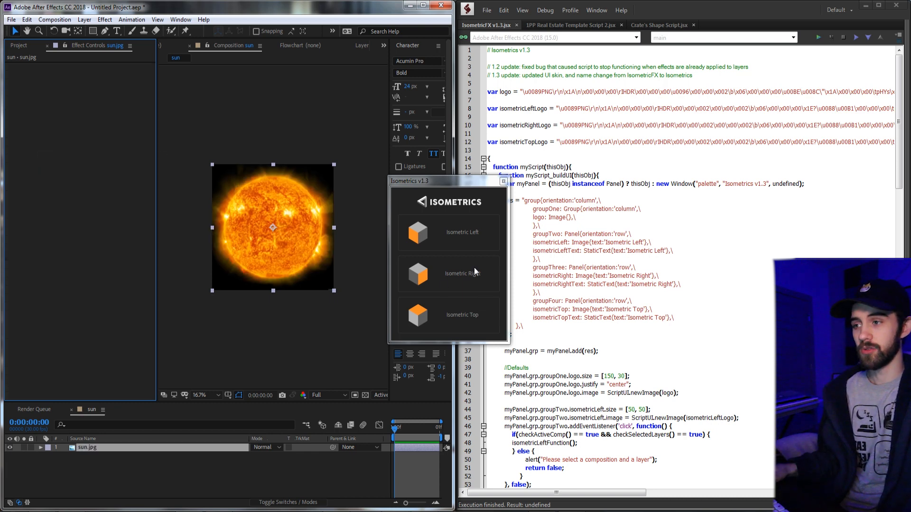
pyautogui.click(461, 274)
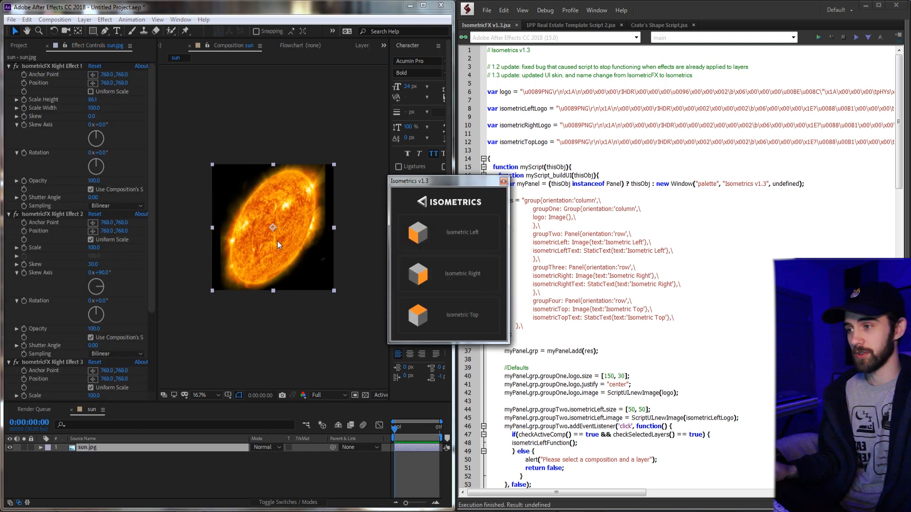
pyautogui.click(448, 233)
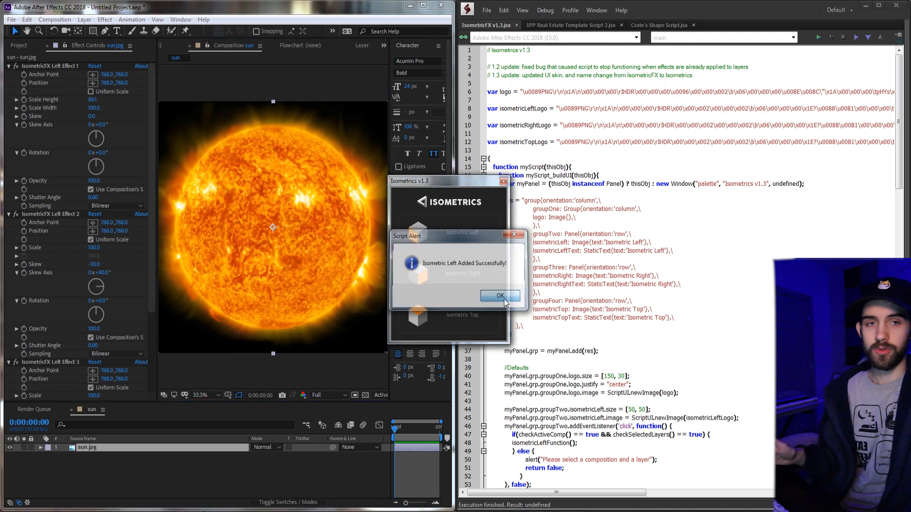
pyautogui.click(499, 296)
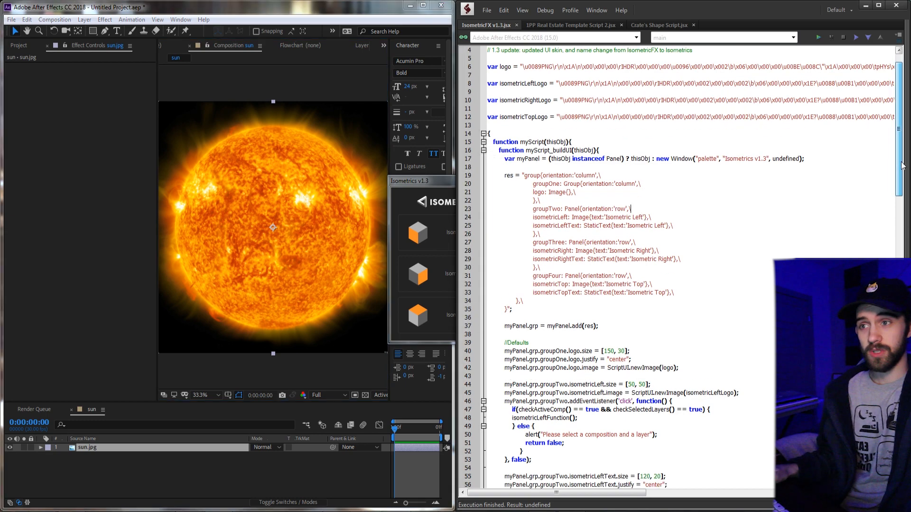
# Step: Scroll through the IsometricFX v1.3.jsx code, close Isometrics, and switch to the Real Estate Template script
pyautogui.scroll(-3)
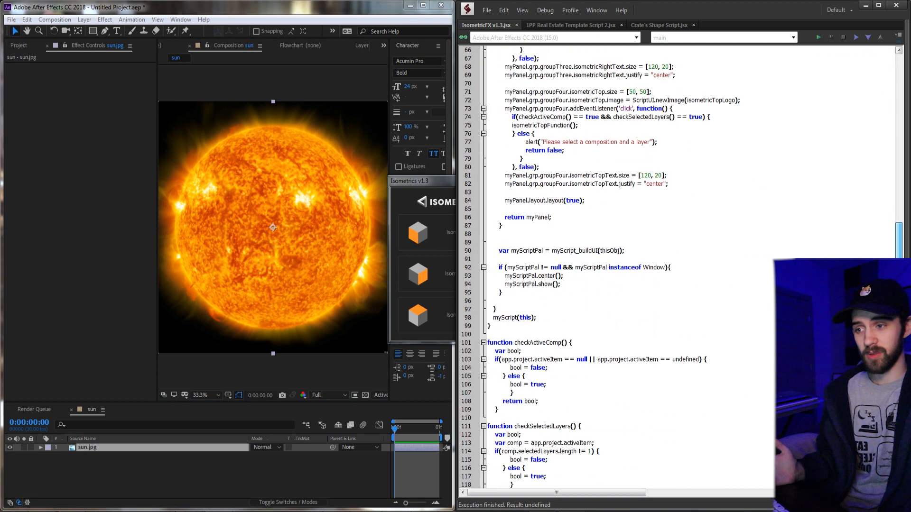
pyautogui.scroll(-3)
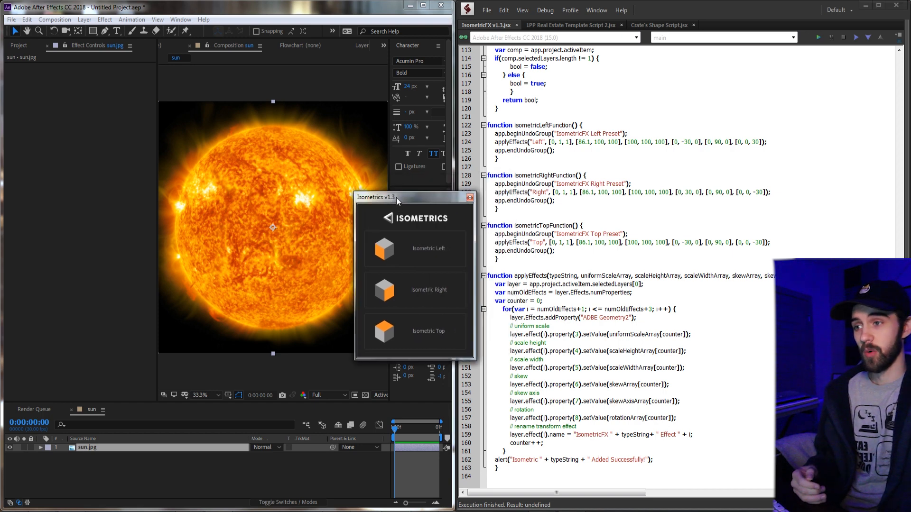
pyautogui.click(428, 249)
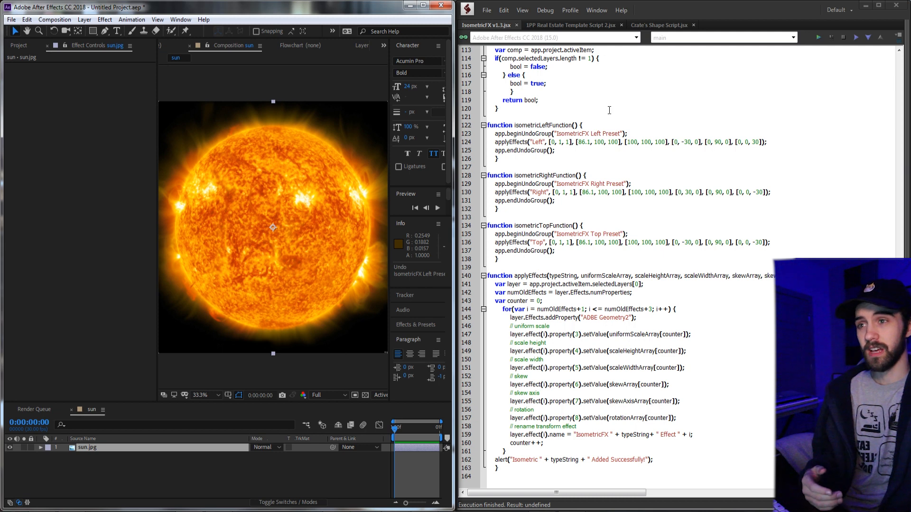
pyautogui.moveTo(572, 25)
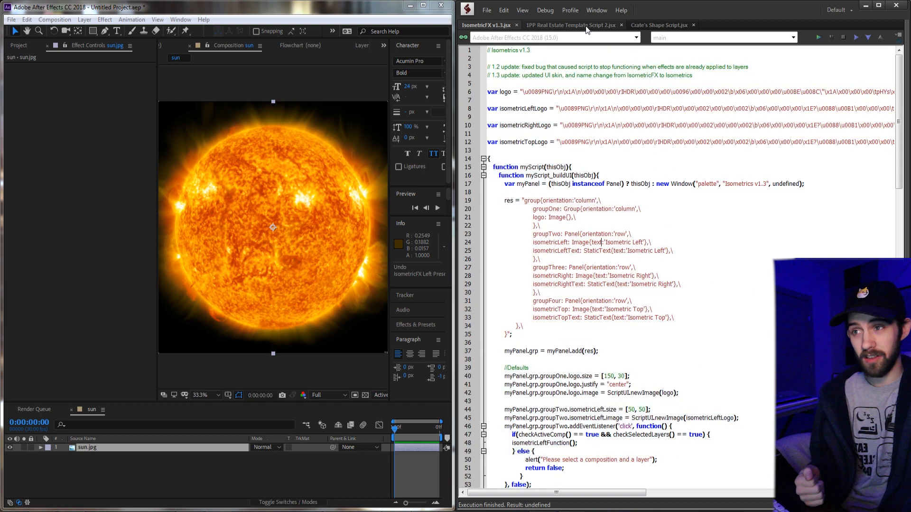
pyautogui.click(567, 26)
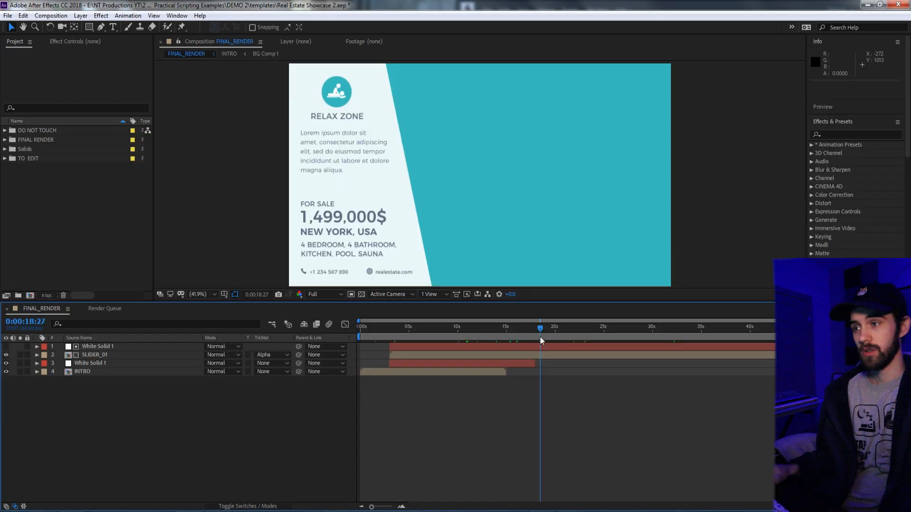
pyautogui.moveTo(540, 341)
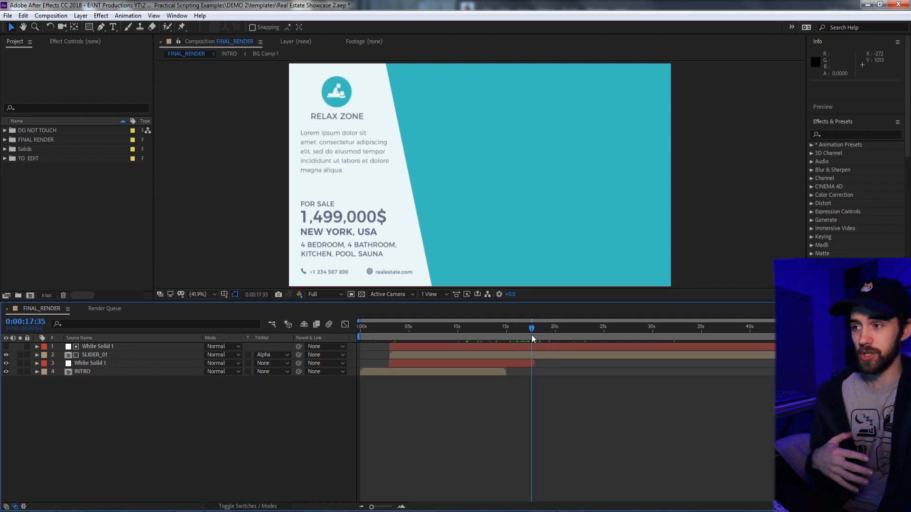
pyautogui.moveTo(375, 220)
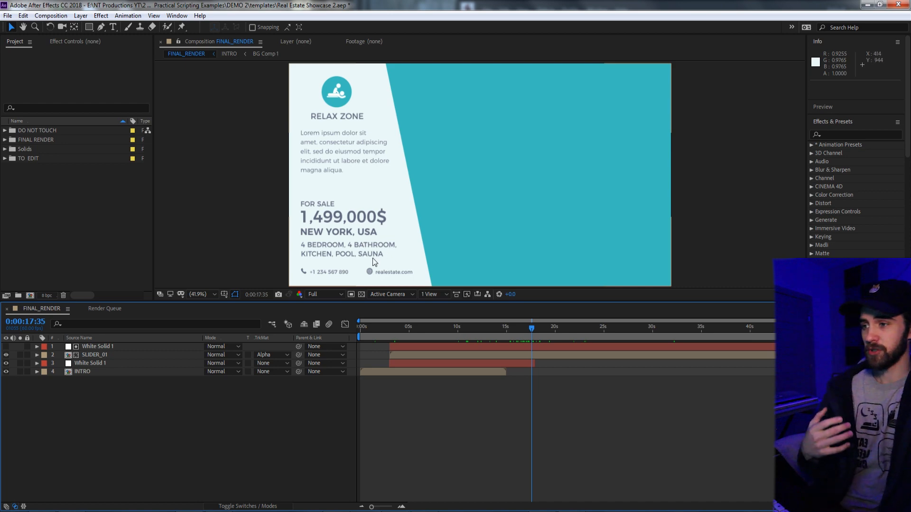
pyautogui.moveTo(469, 207)
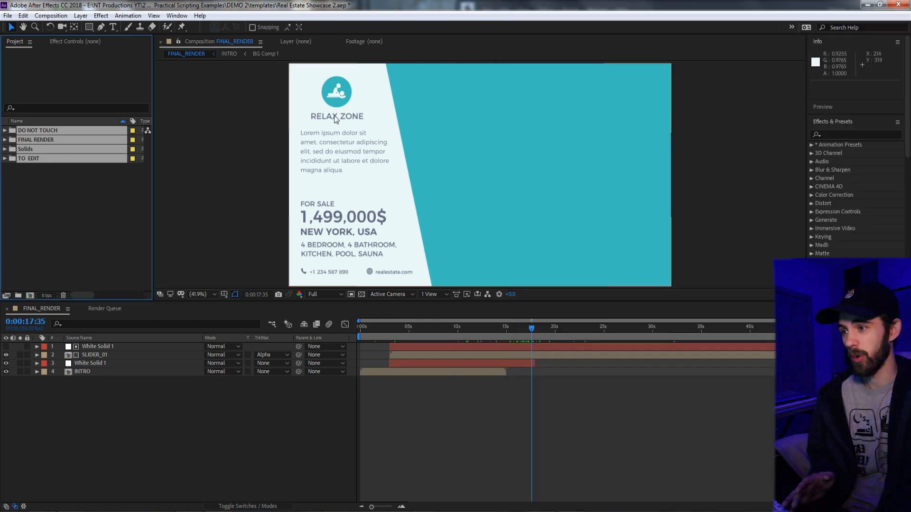
pyautogui.moveTo(389, 243)
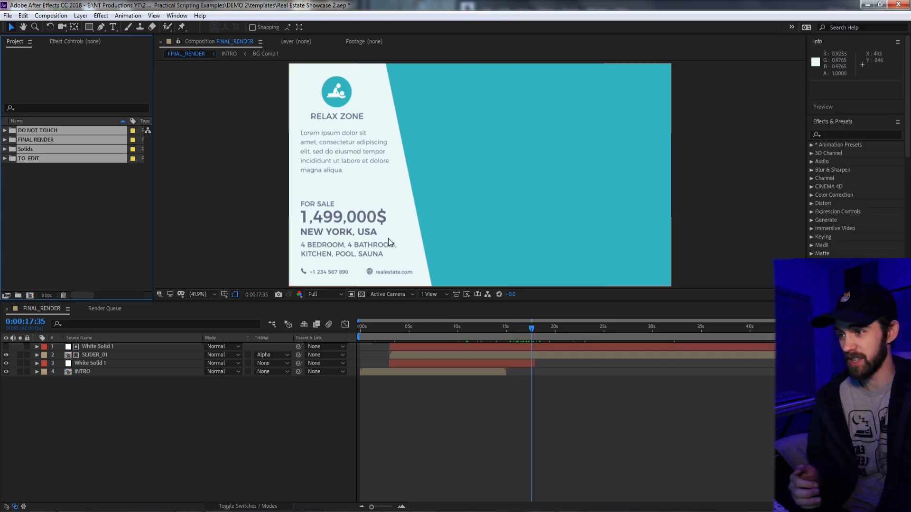
pyautogui.moveTo(339, 223)
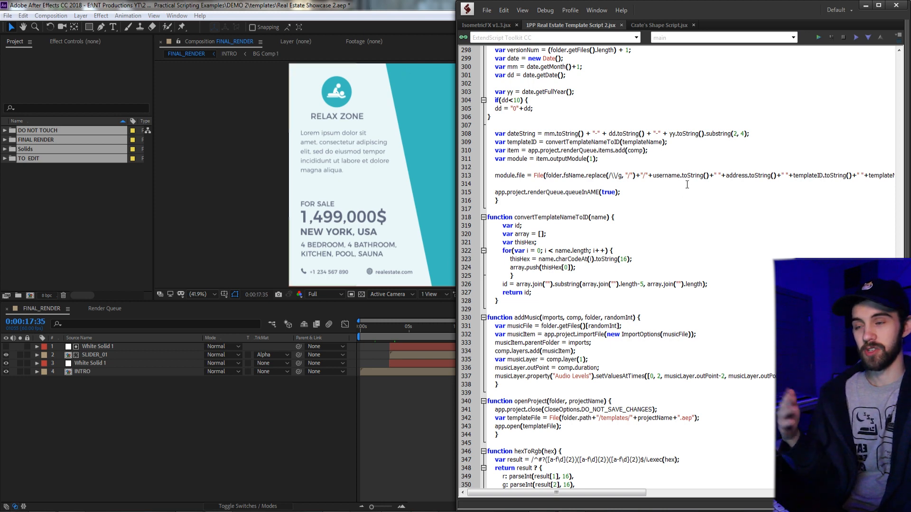
pyautogui.moveTo(360, 168)
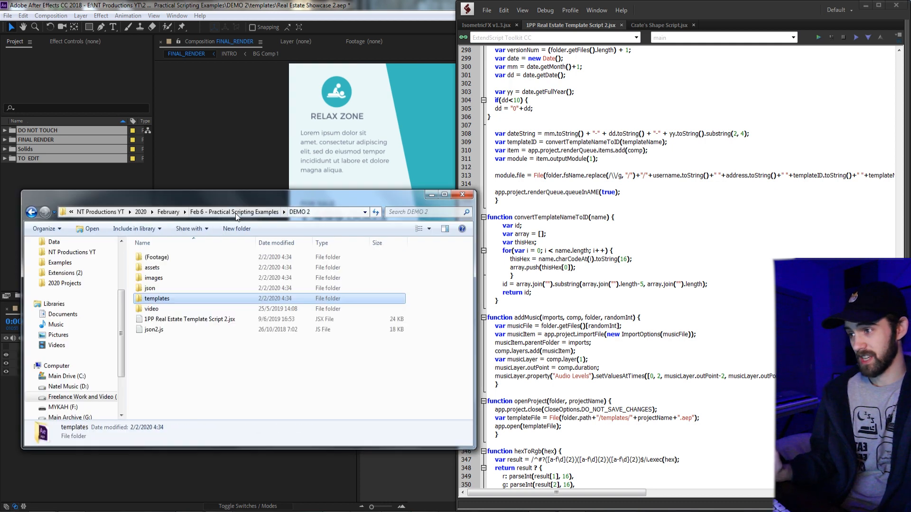
pyautogui.moveTo(213, 311)
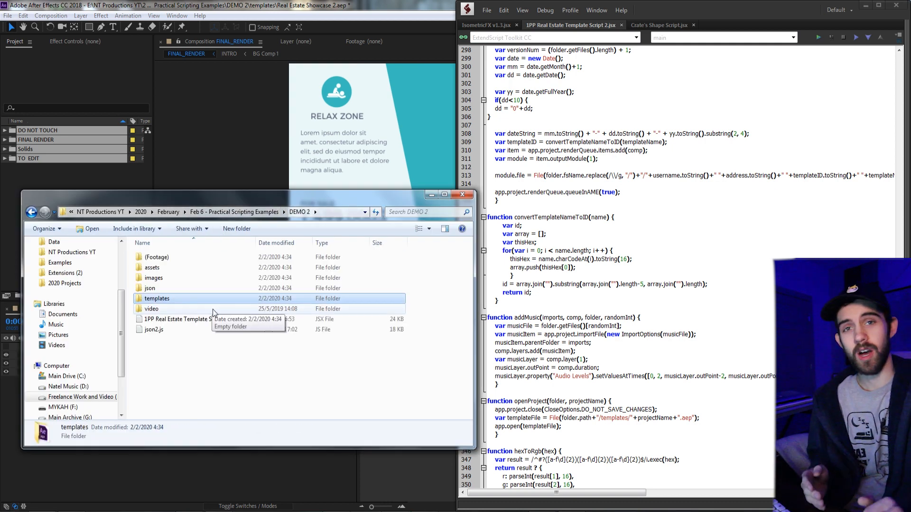
# Step: Browse the DEMO 2 assets and json folders and open demo.json in Sublime Text
pyautogui.click(152, 308)
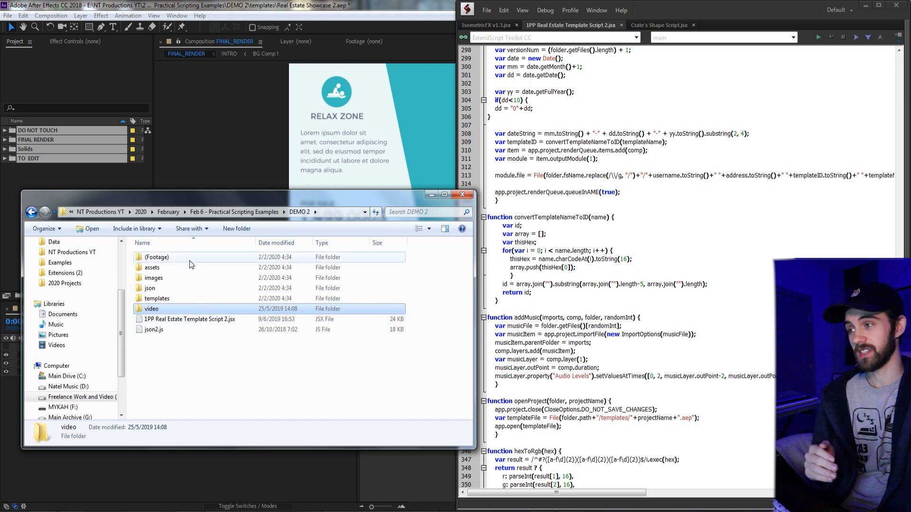
pyautogui.doubleClick(157, 257)
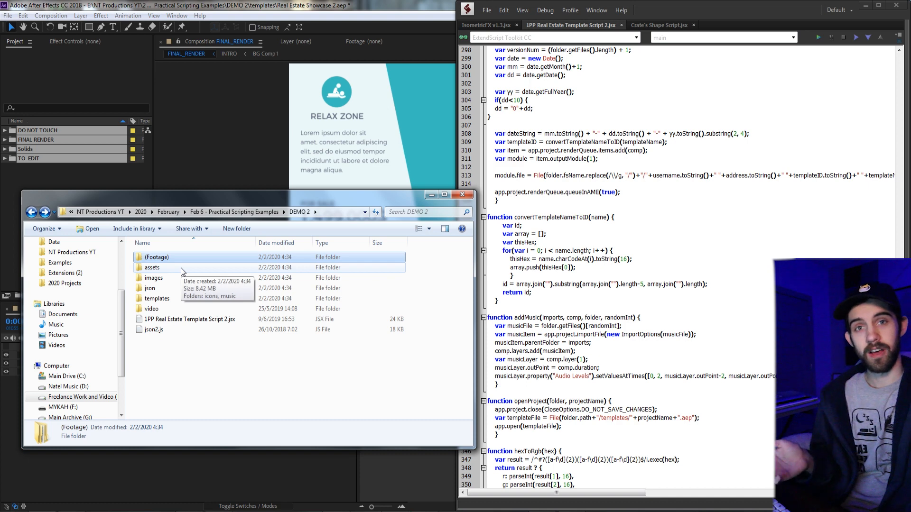
pyautogui.doubleClick(152, 267)
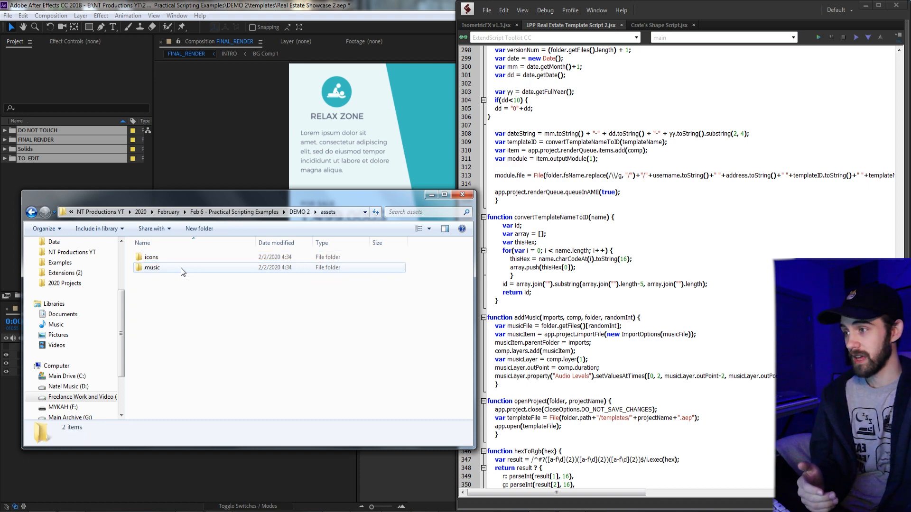
pyautogui.doubleClick(150, 256)
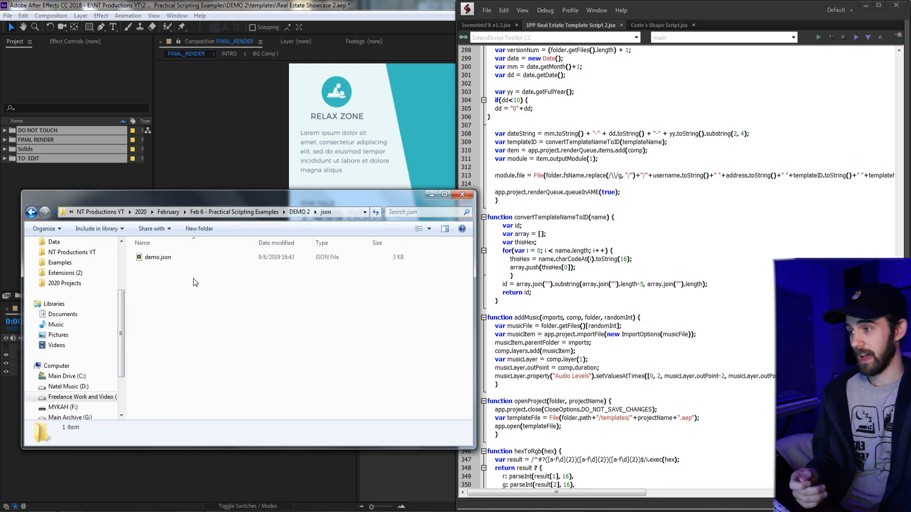
pyautogui.doubleClick(158, 256)
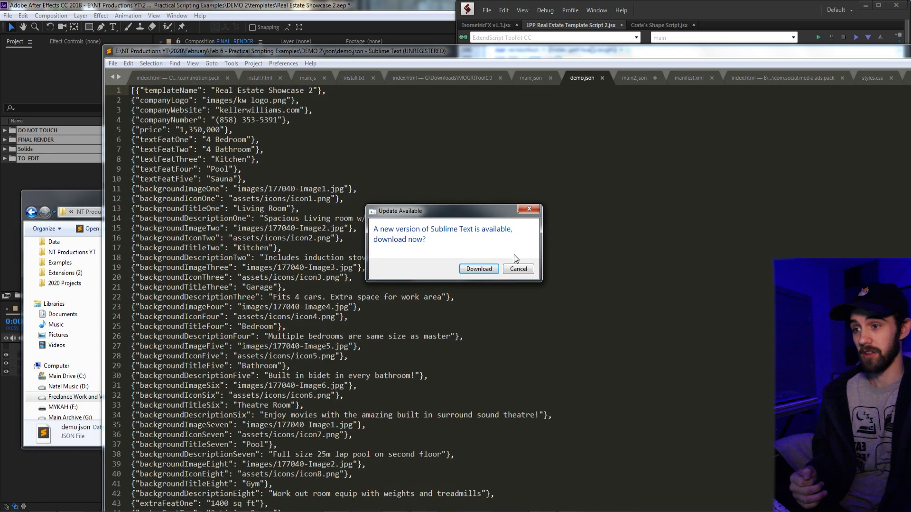
# Step: Dismiss the Sublime Text update prompt and scroll through the demo.json listing fields
pyautogui.click(517, 269)
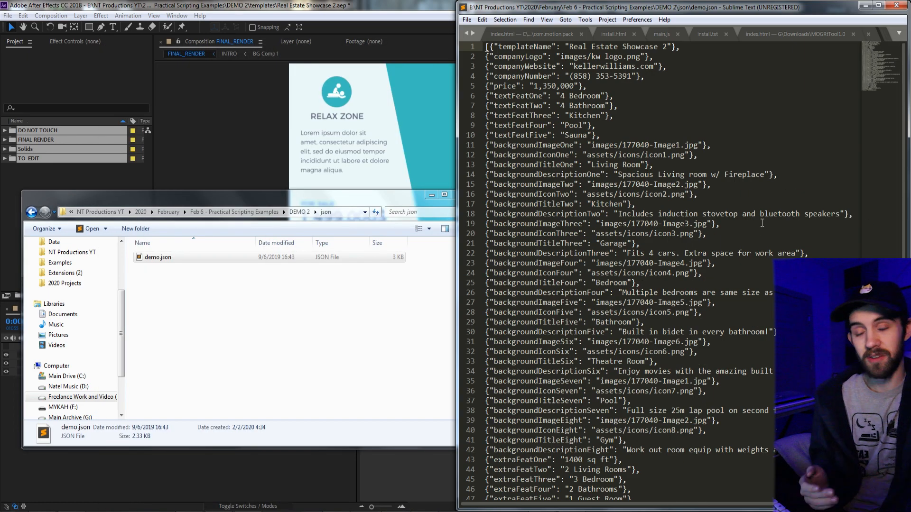
pyautogui.scroll(-3)
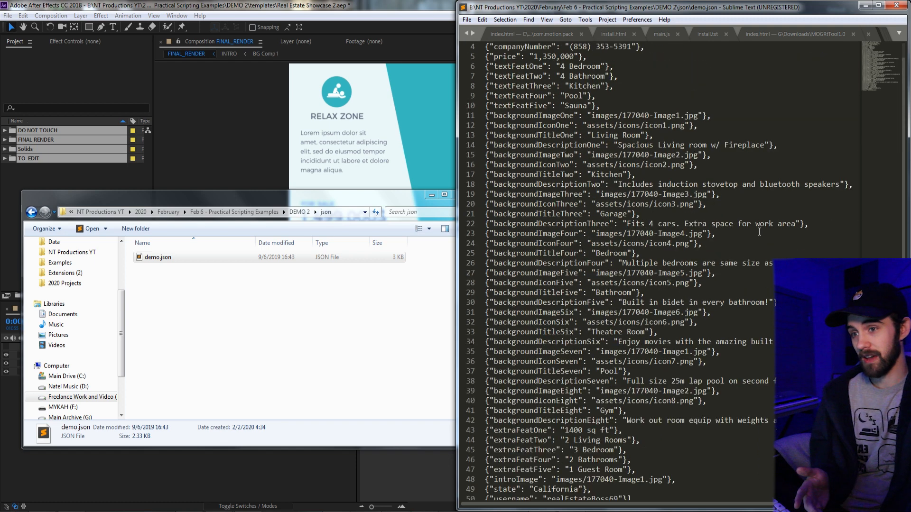
pyautogui.scroll(3)
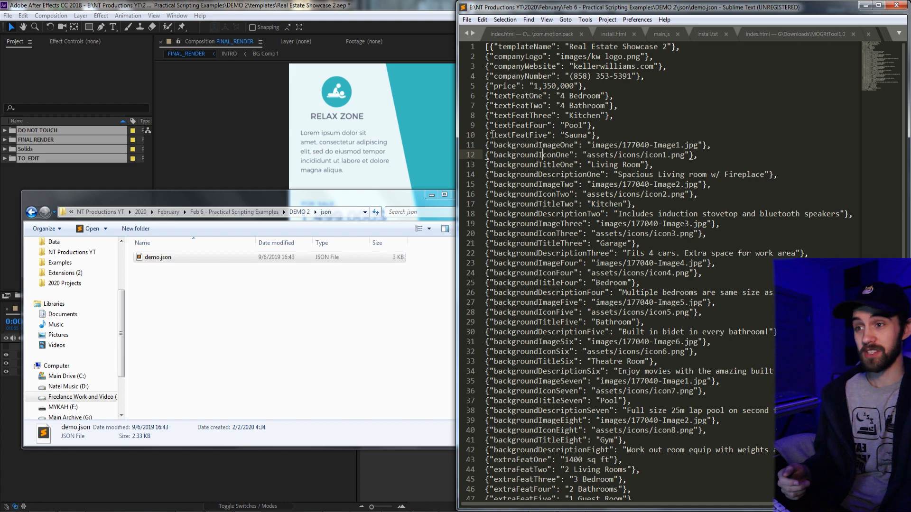
pyautogui.scroll(-3)
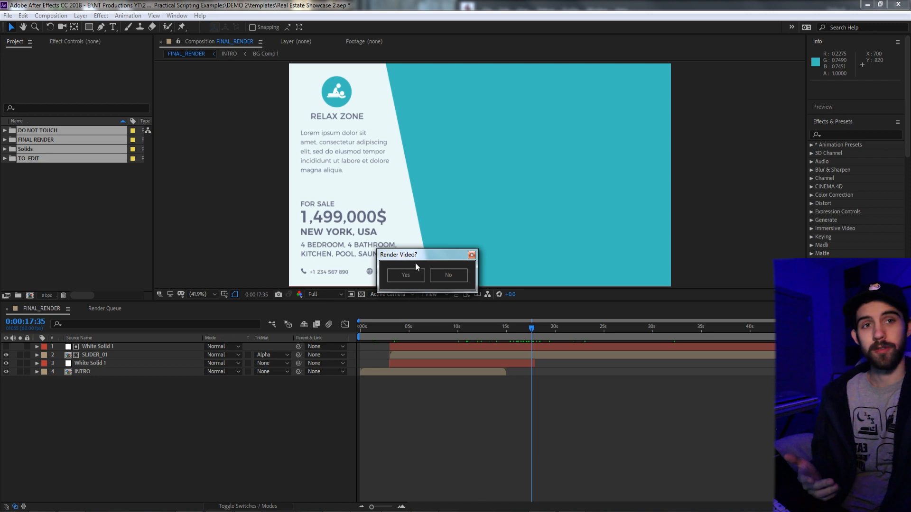
# Step: Answer the Render Video? prompt for the populated real estate template
pyautogui.click(404, 275)
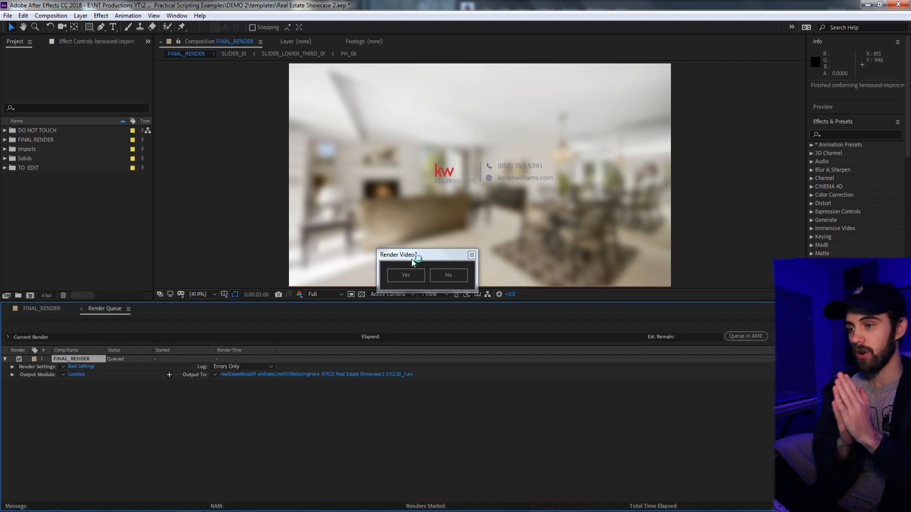
pyautogui.click(405, 274)
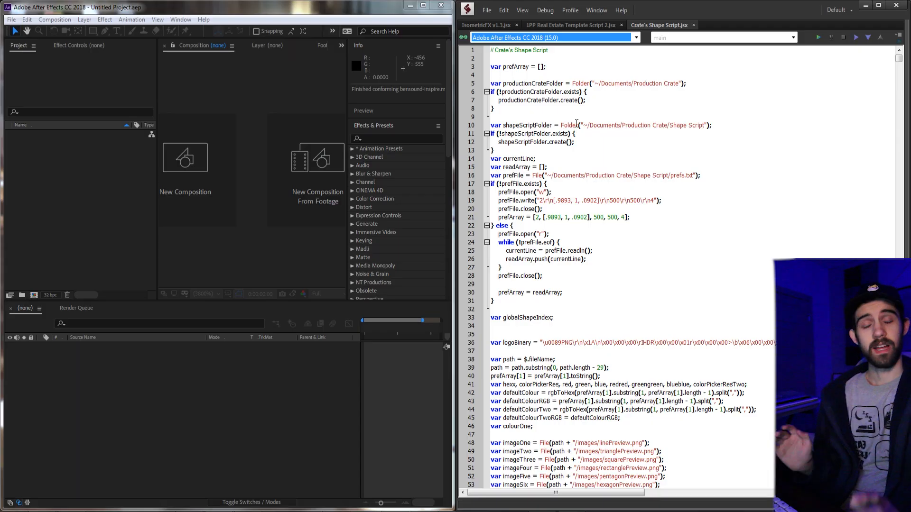
pyautogui.moveTo(566, 124)
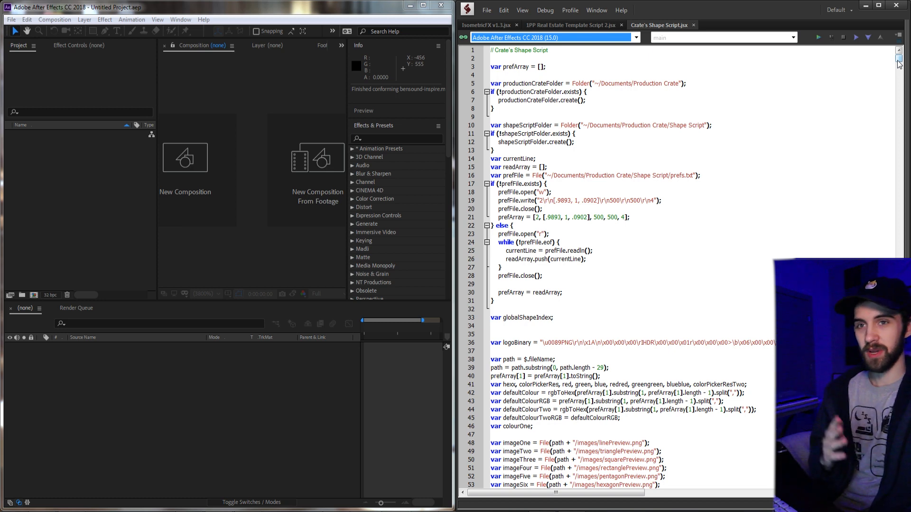
# Step: Scroll through the Crate's Shape Script.jsx code in ExtendScript Toolkit
pyautogui.scroll(-3)
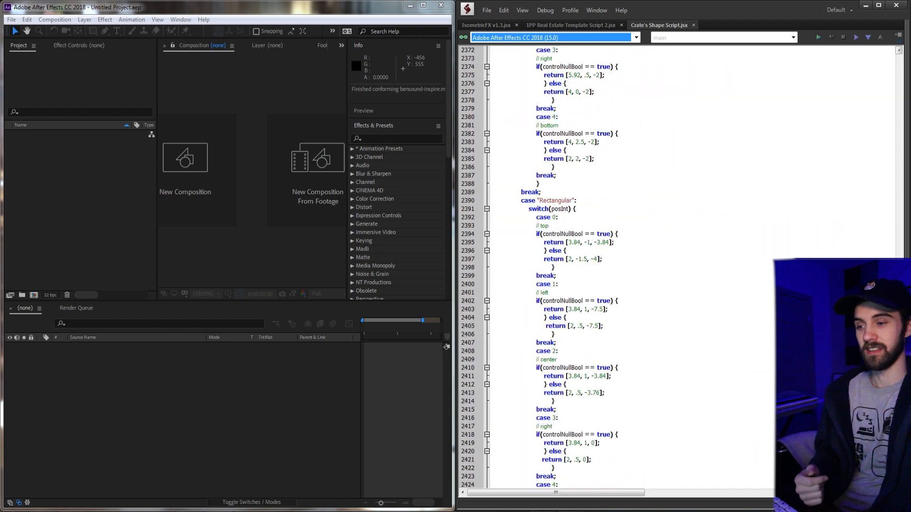
pyautogui.scroll(-3)
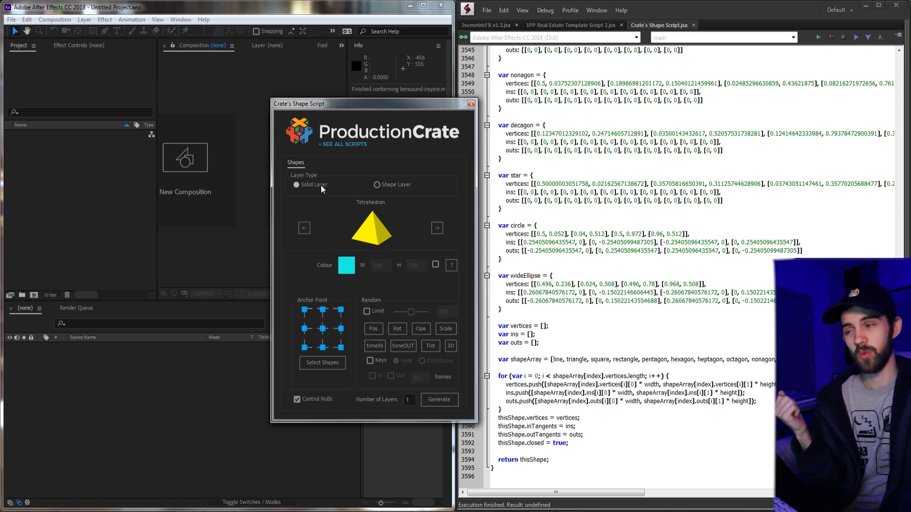
# Step: Toggle Shape Layer/Solid Layer, then cycle the shape presets from tetrahedron to cube
pyautogui.click(375, 184)
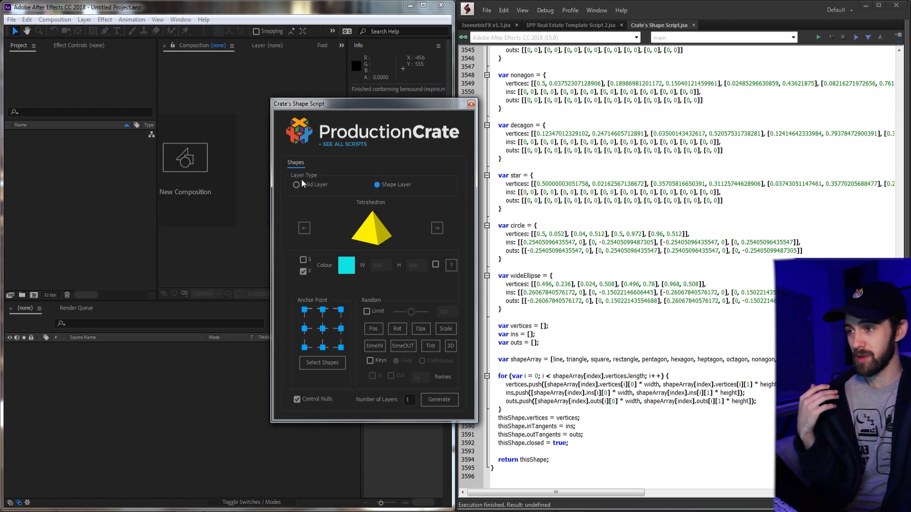
pyautogui.click(303, 227)
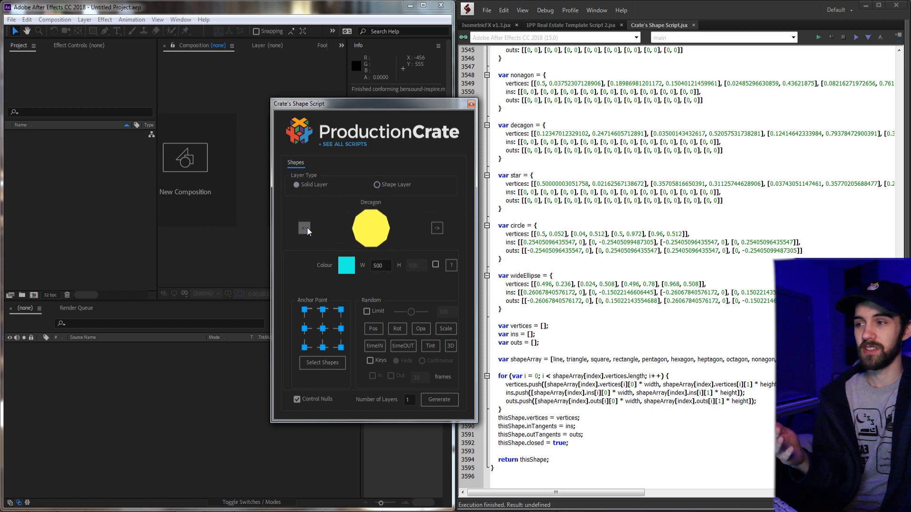
pyautogui.click(304, 227)
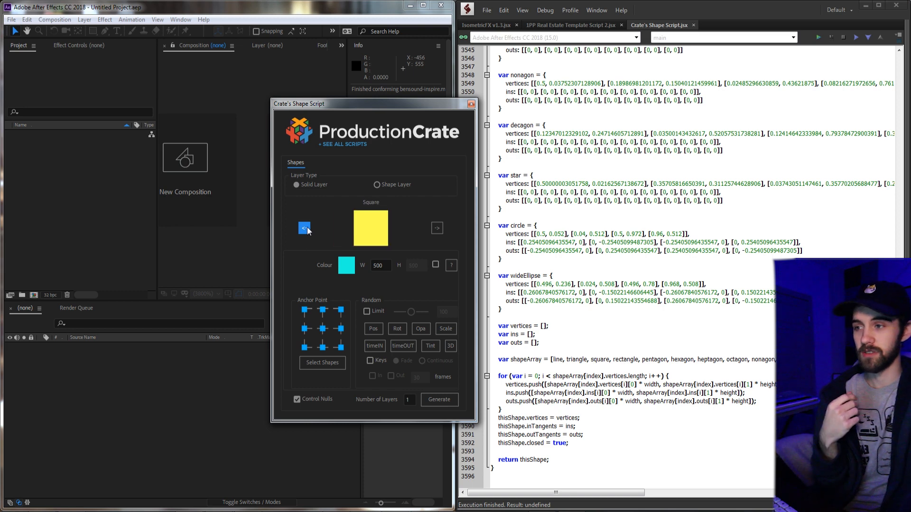
pyautogui.click(305, 227)
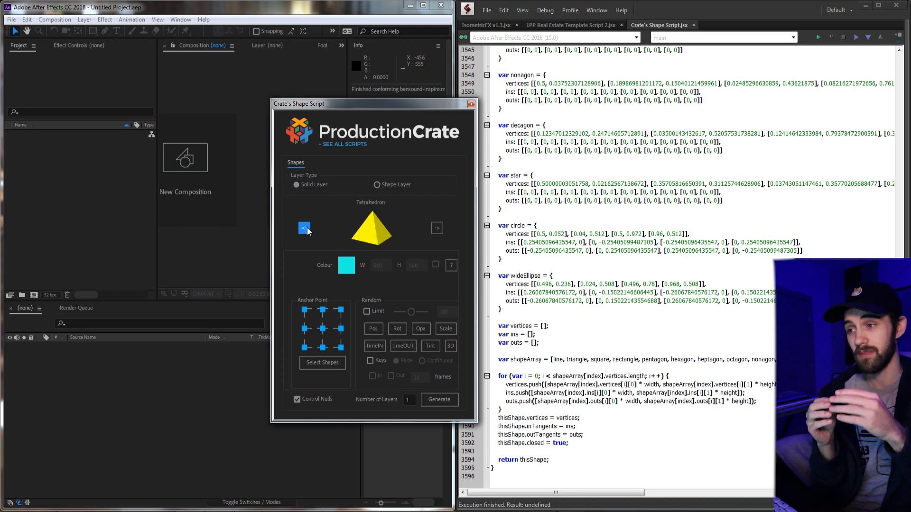
pyautogui.click(437, 227)
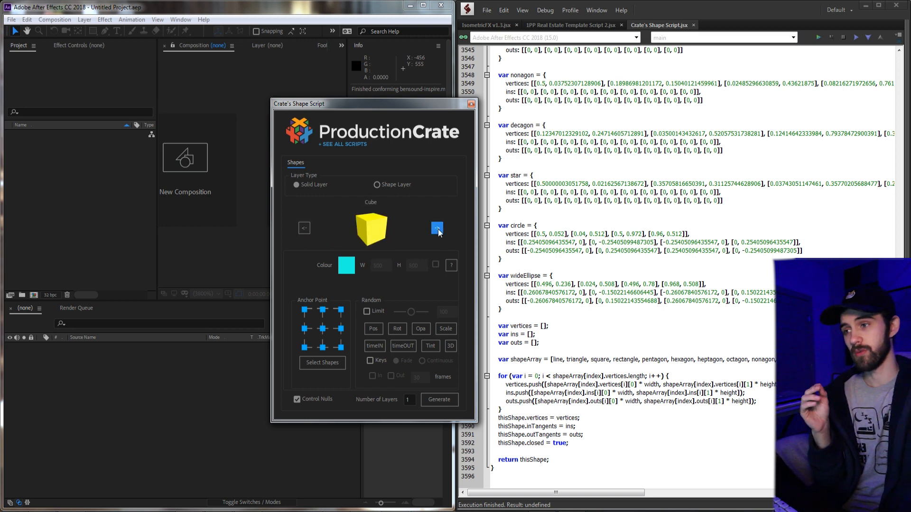
pyautogui.moveTo(436, 228)
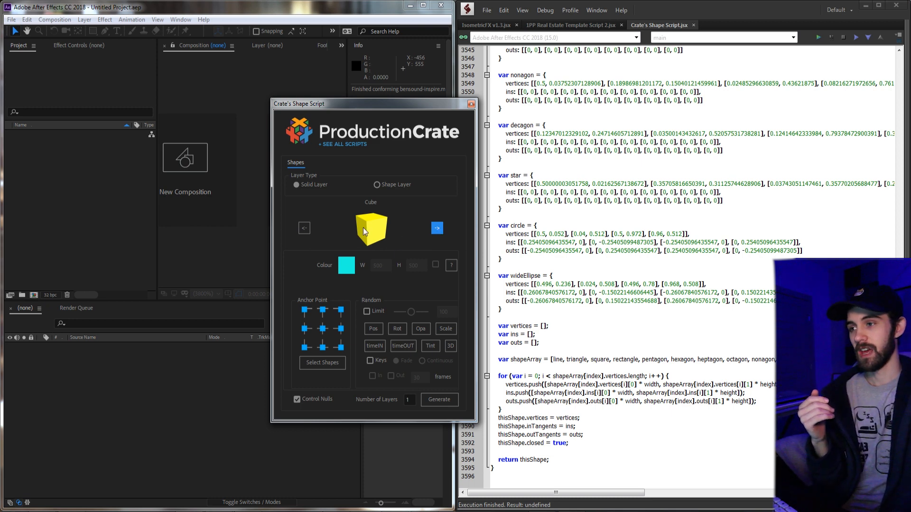
pyautogui.click(303, 228)
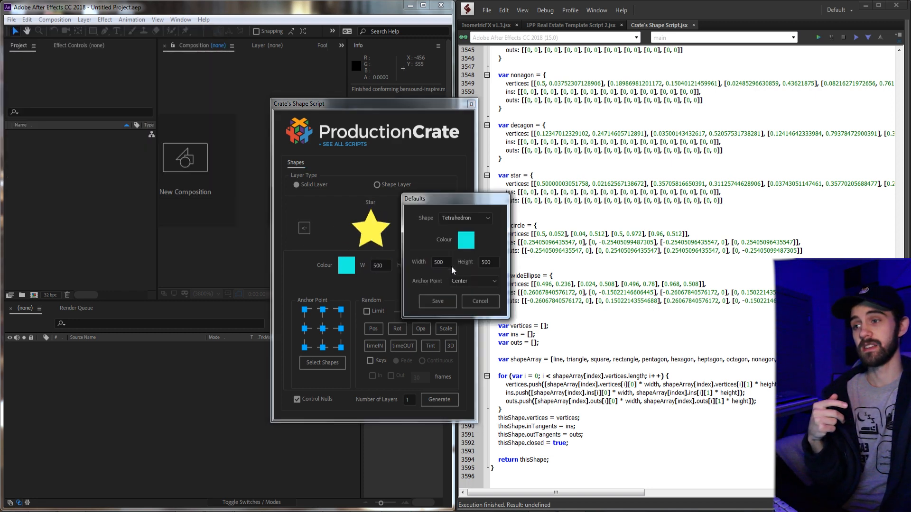
pyautogui.click(464, 218)
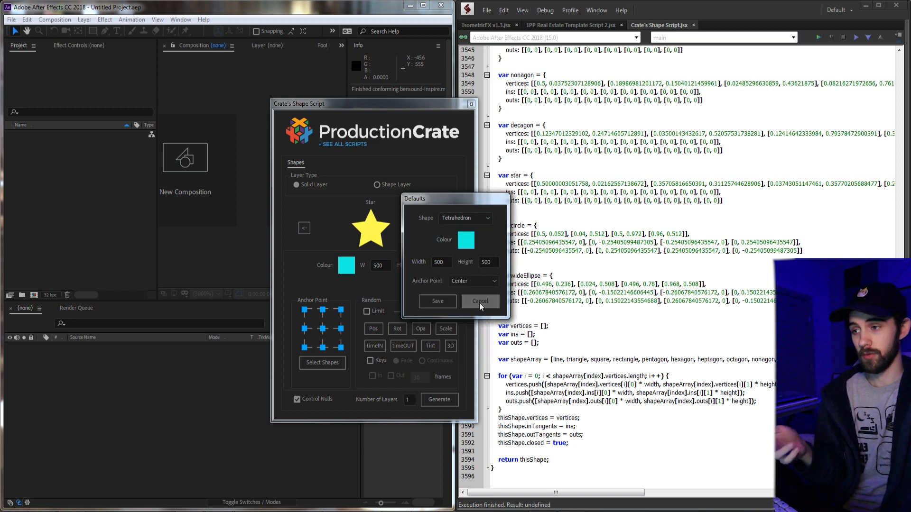
pyautogui.click(479, 300)
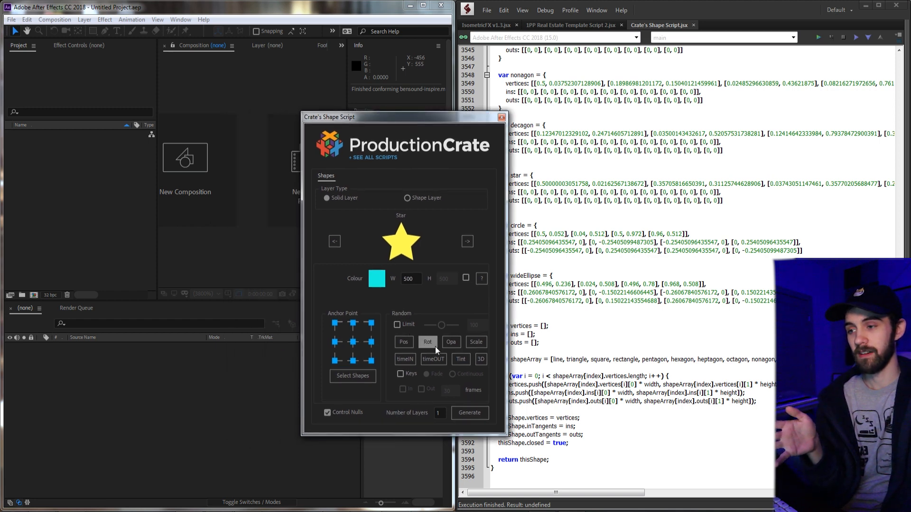
pyautogui.moveTo(427, 341)
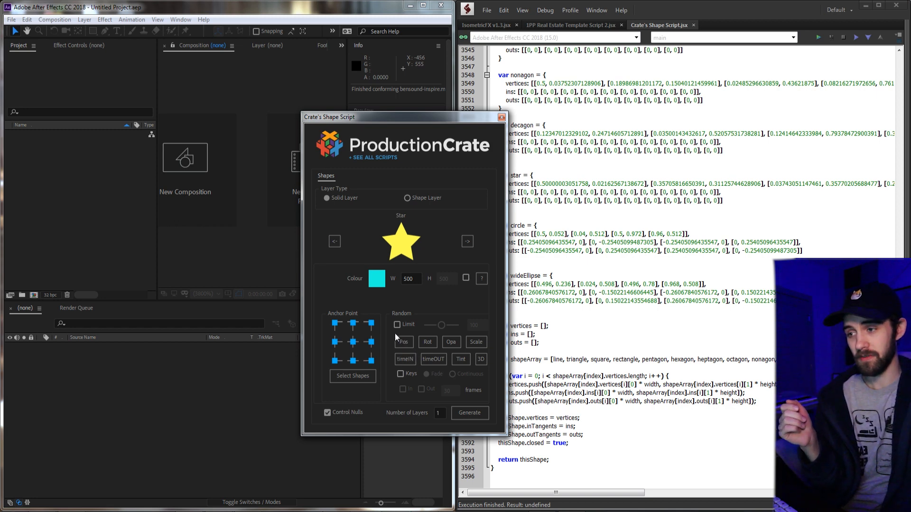
pyautogui.moveTo(405, 342)
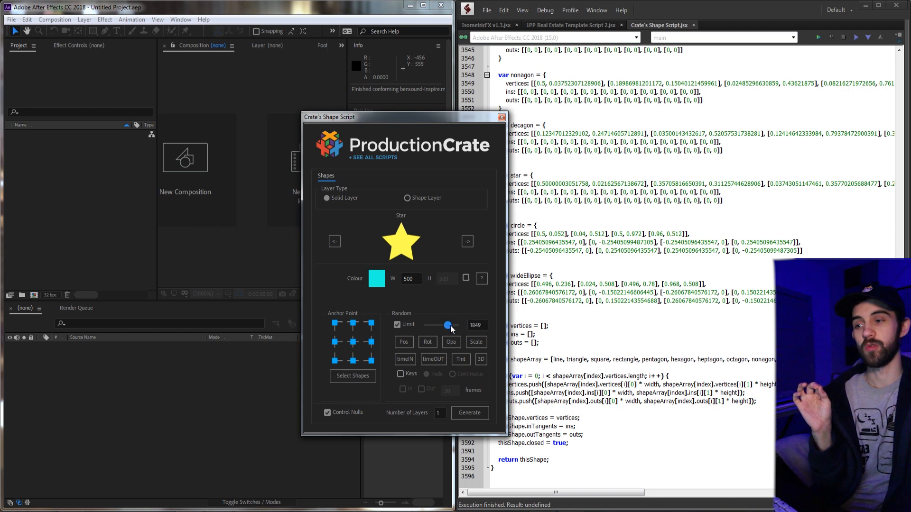
# Step: Turn off the random Limit, enable Keys randomization, and step through the shape presets
pyautogui.click(396, 325)
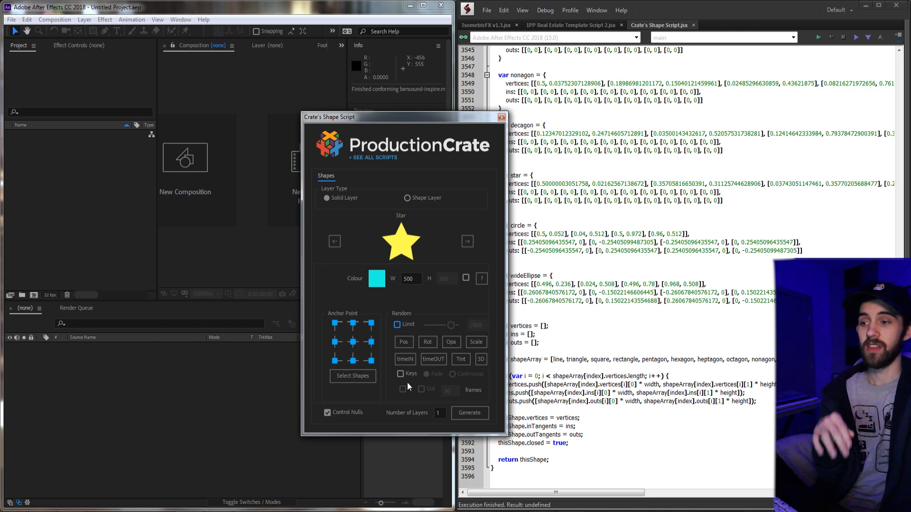
pyautogui.click(401, 373)
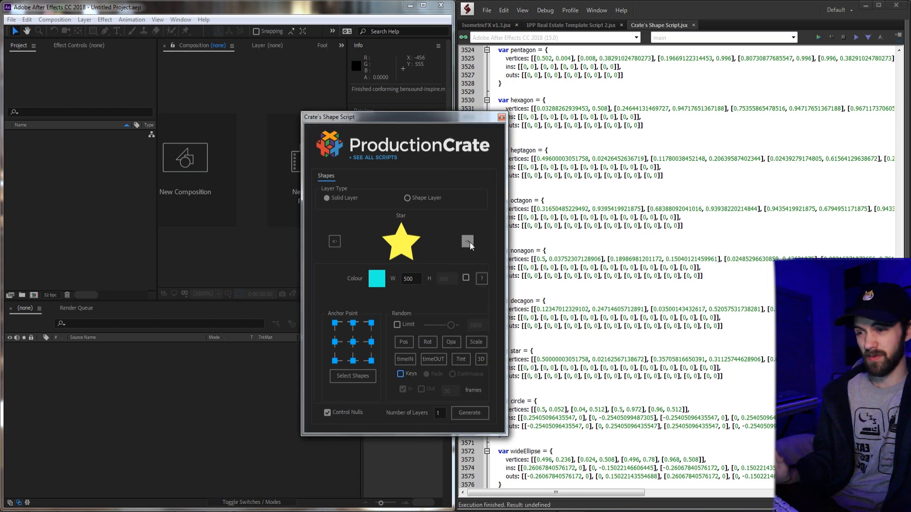
pyautogui.click(334, 241)
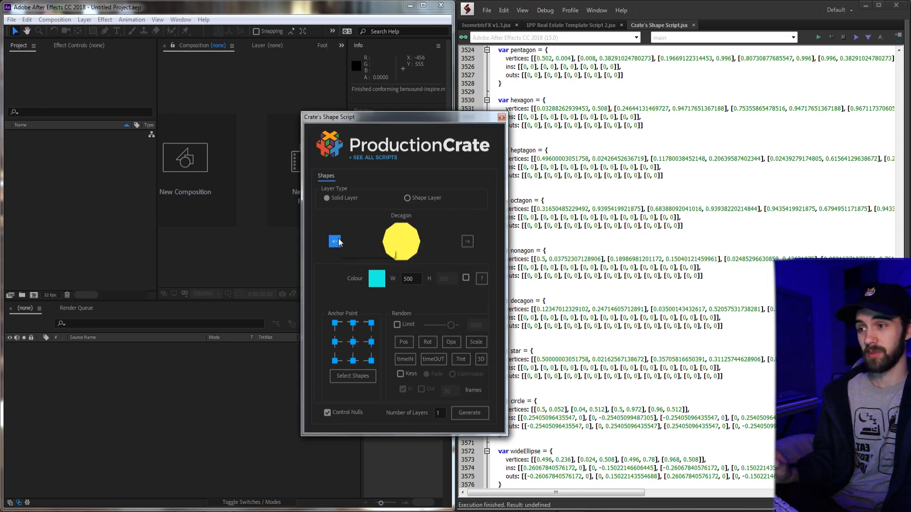
pyautogui.click(467, 241)
pyautogui.write('1')
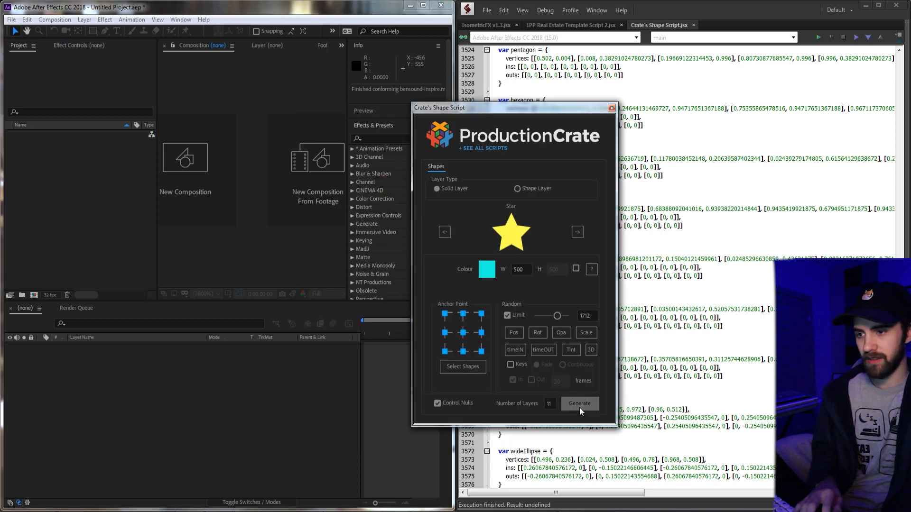
# Step: Generate the 11 star layers, lower the random limit, and randomize star size and tint
pyautogui.click(579, 403)
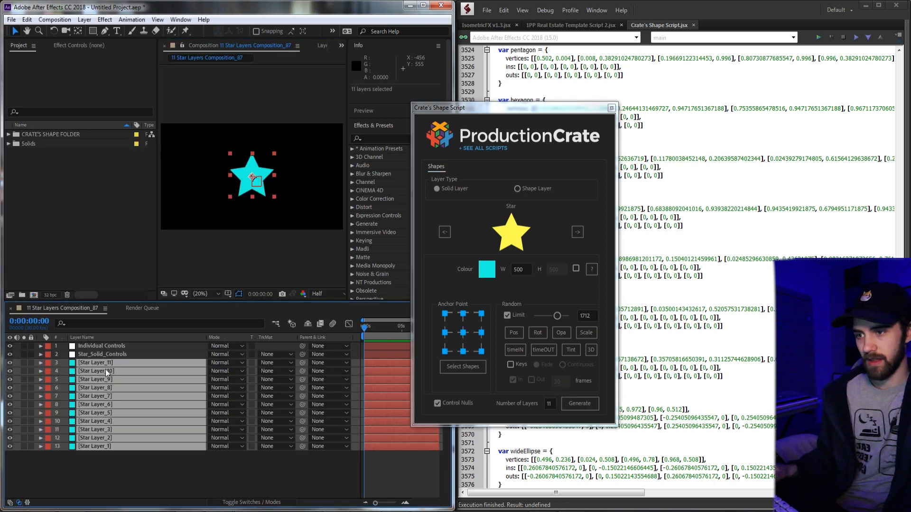
pyautogui.moveTo(560, 316); pyautogui.dragTo(552, 315)
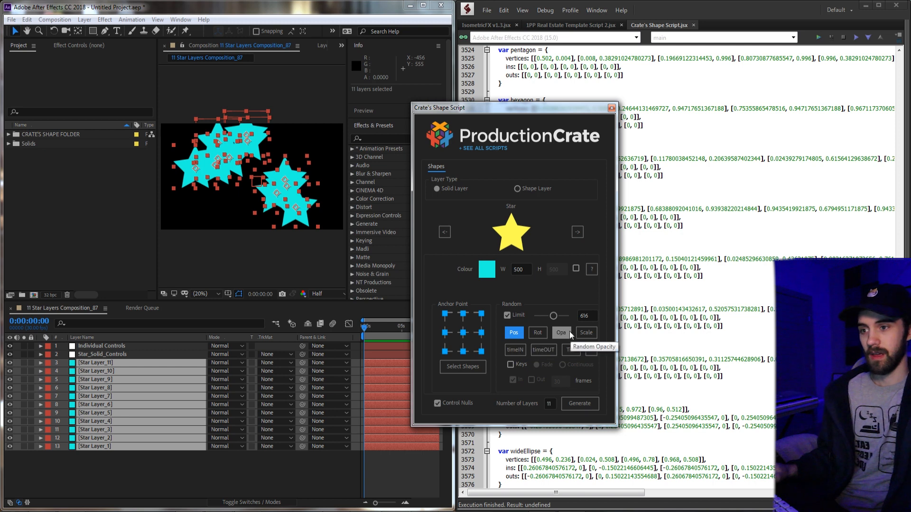
pyautogui.click(586, 332)
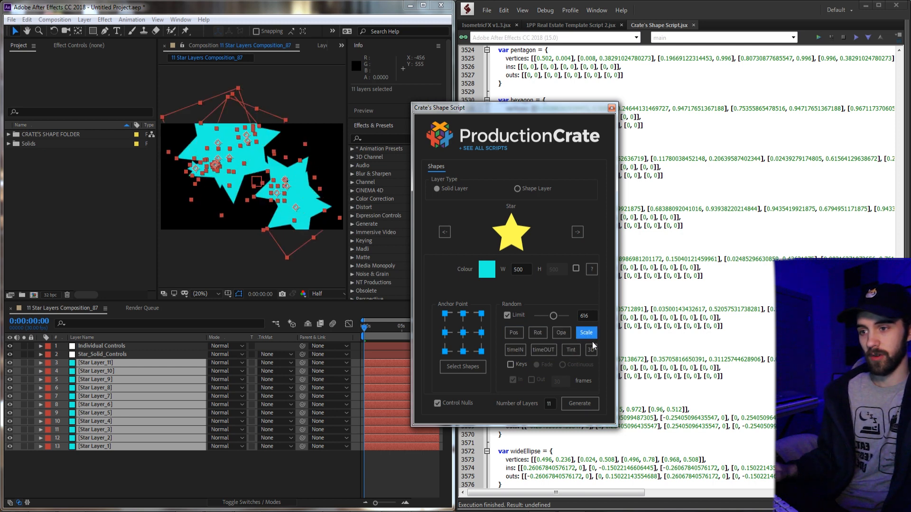
pyautogui.click(591, 350)
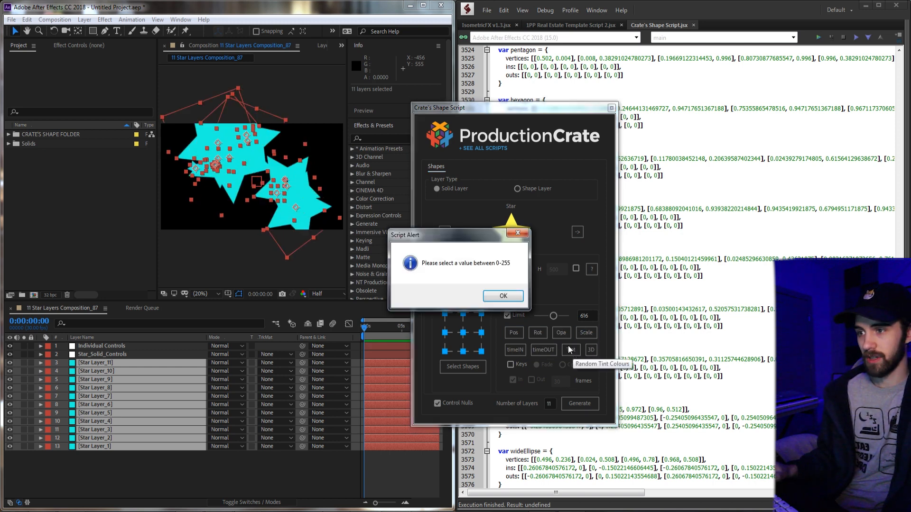
pyautogui.click(503, 296)
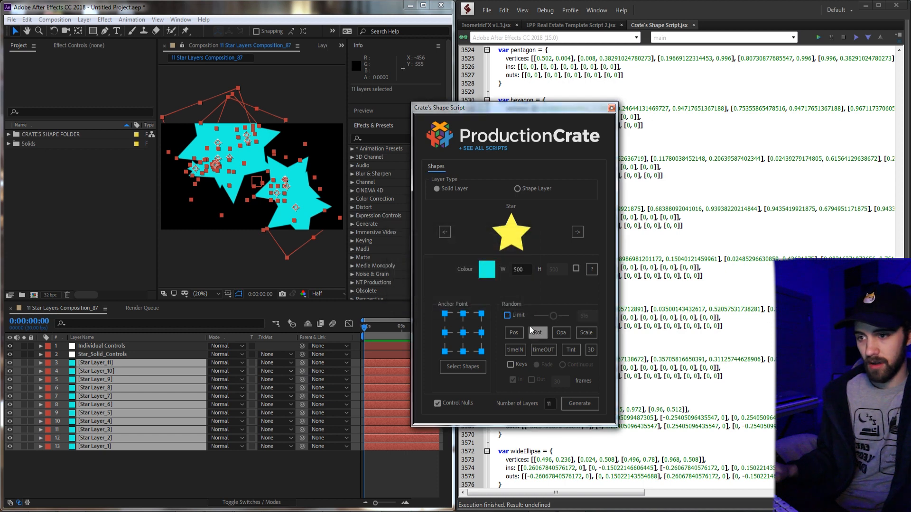